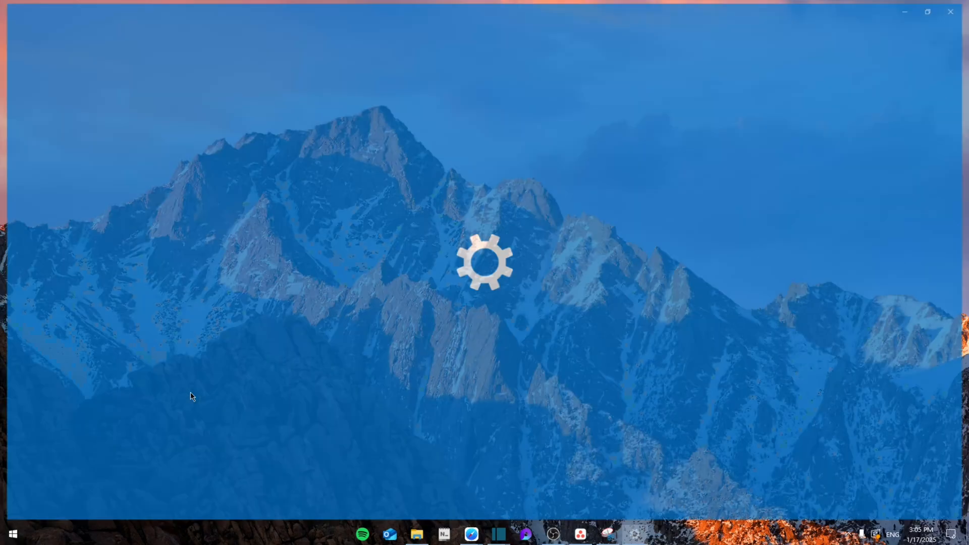
# Step: Search Settings for 'app' and open the Apps & features list of installed apps
pyautogui.write('app')
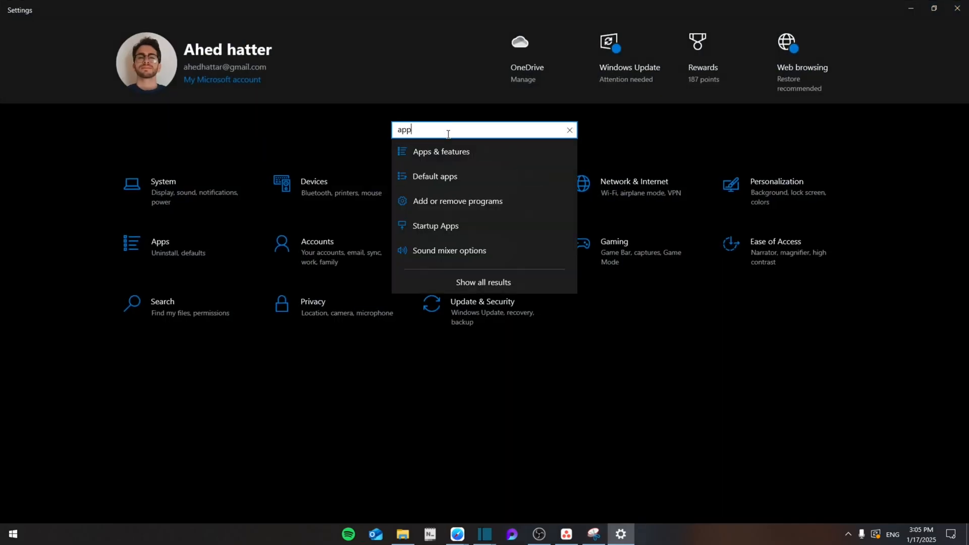
pyautogui.click(441, 151)
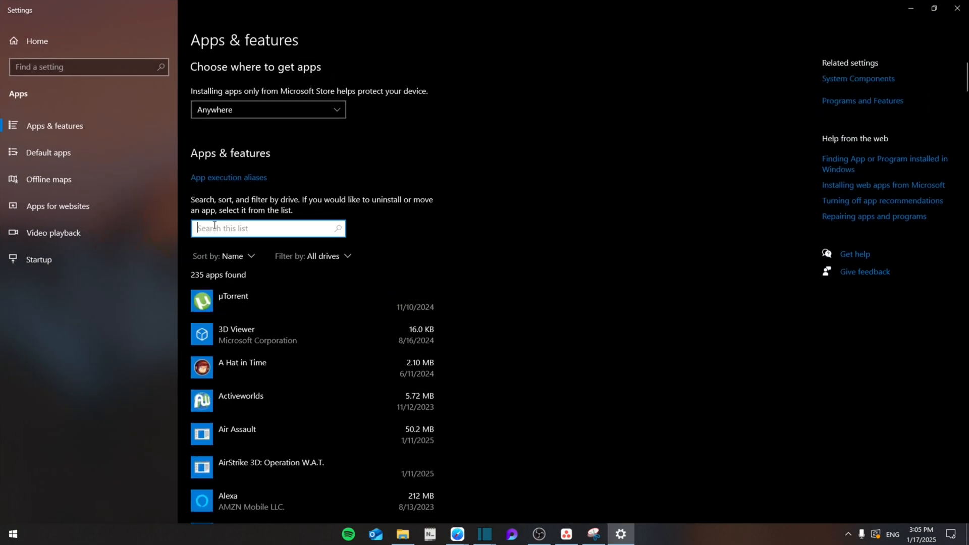
# Step: Filter the installed apps list by 'gefo' to find GeForce entries
pyautogui.write('gefo')
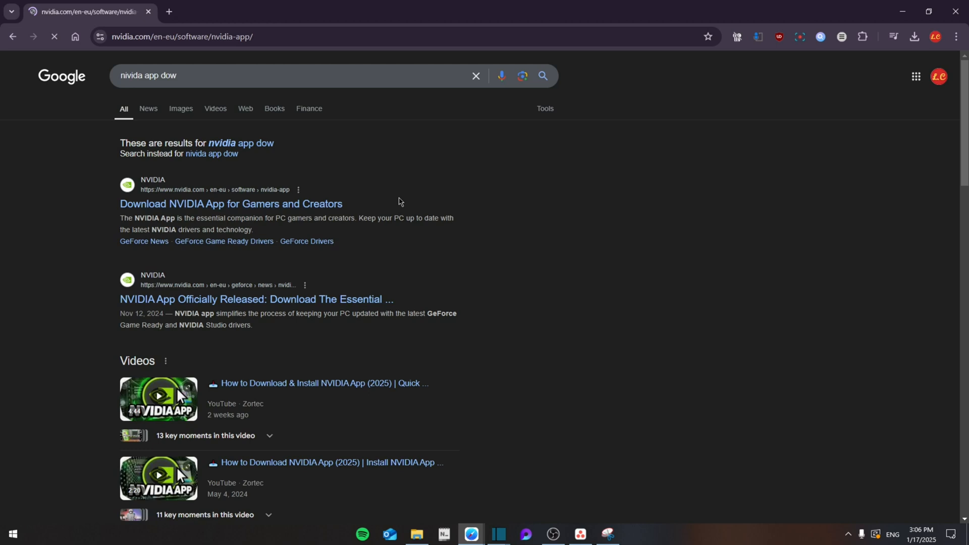
# Step: Open the NVIDIA App download page and start the download with Download Now
pyautogui.click(231, 203)
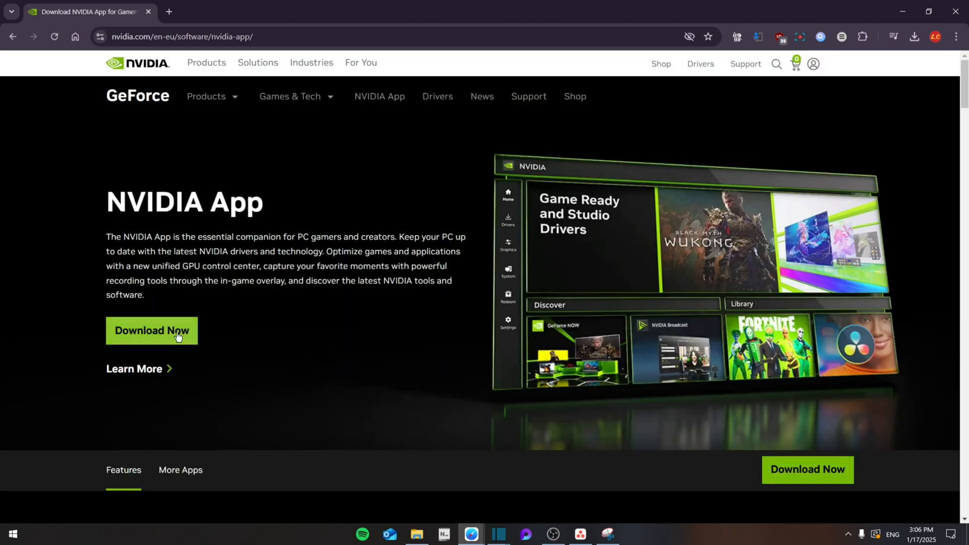
pyautogui.click(12, 533)
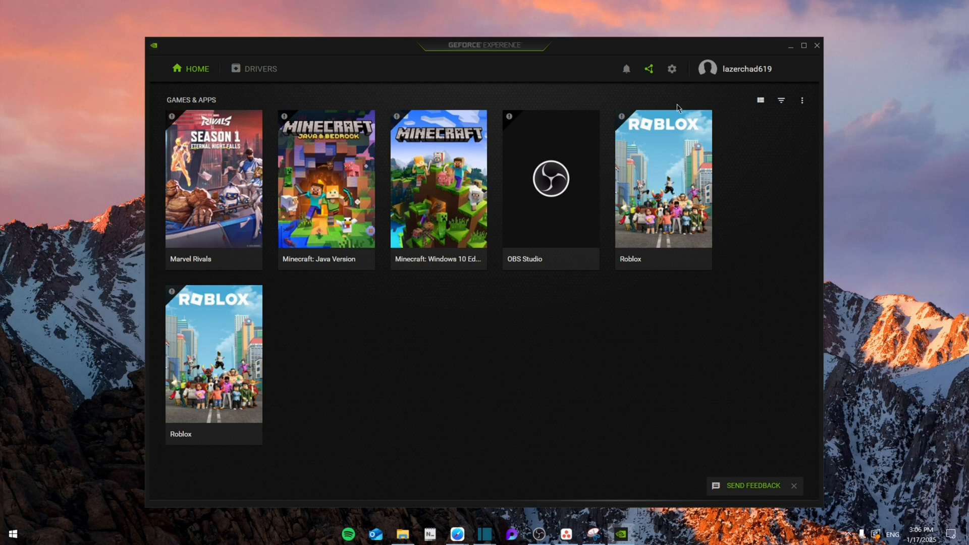
# Step: Enable the In-Game Overlay toggle in GeForce Experience's General settings
pyautogui.click(671, 69)
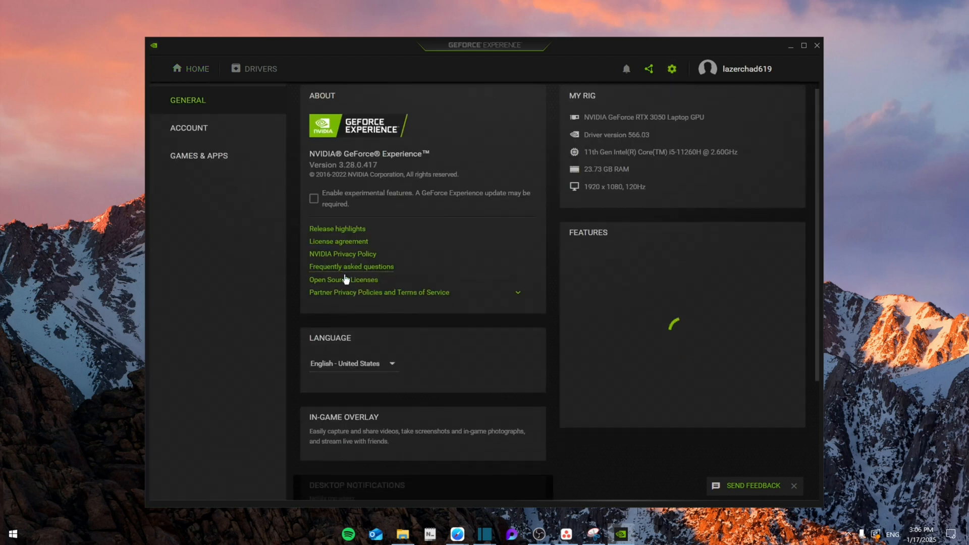
pyautogui.scroll(-3)
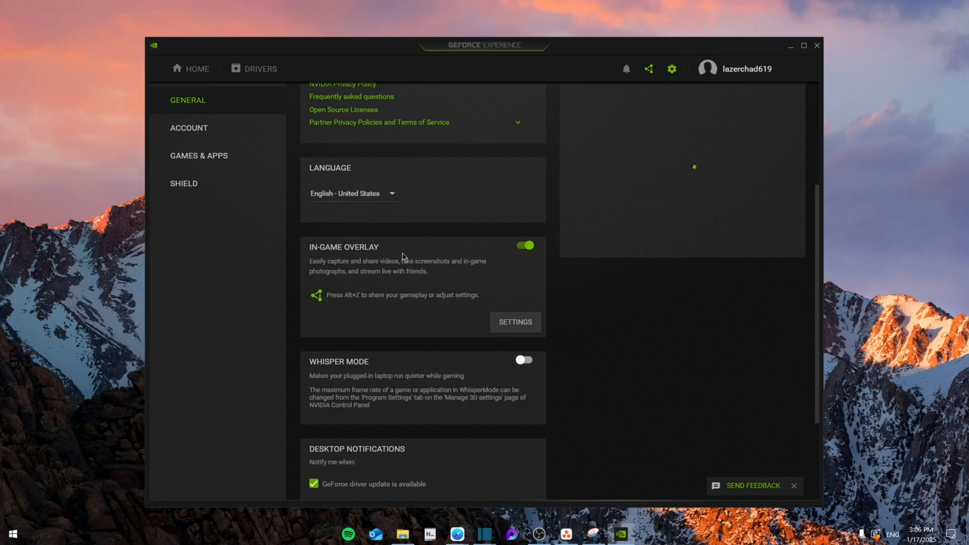
pyautogui.click(523, 245)
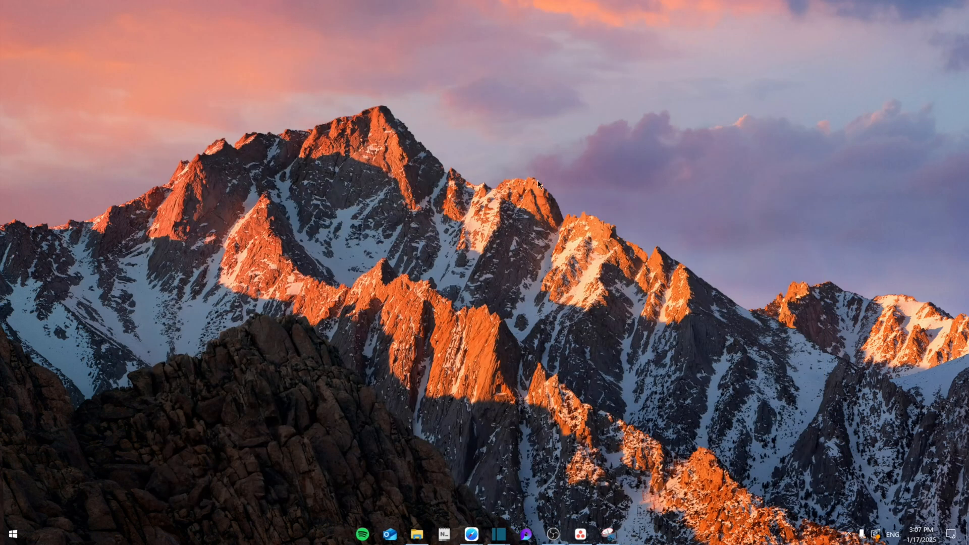
# Step: Search 'graphics settings' to reach graphics performance preferences and dismiss the Browse file picker
pyautogui.write('graphics settings')
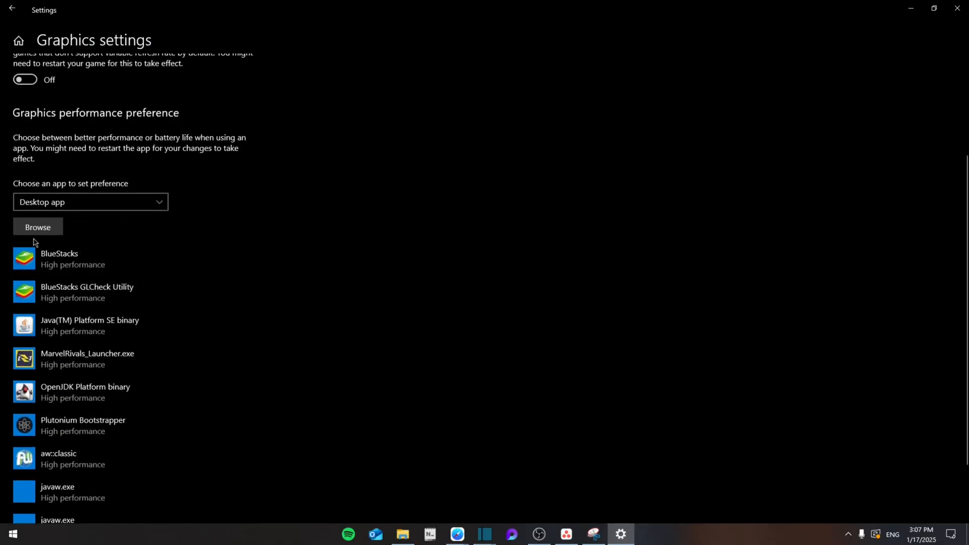
pyautogui.click(37, 227)
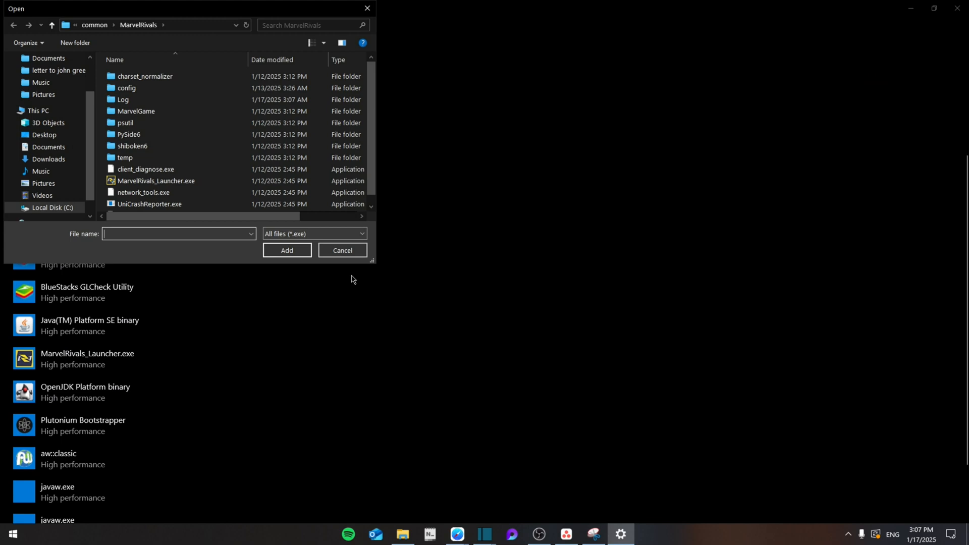
pyautogui.click(342, 249)
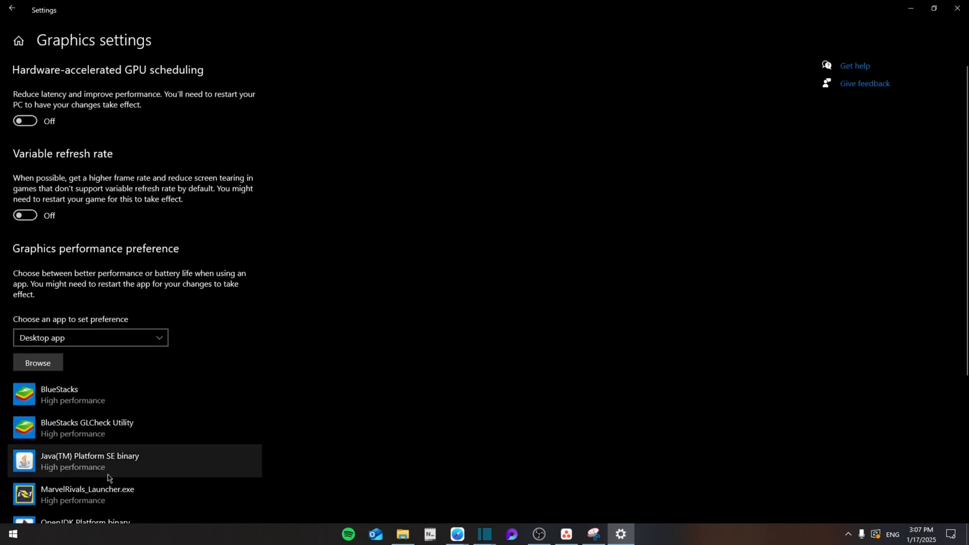
pyautogui.moveTo(190, 422)
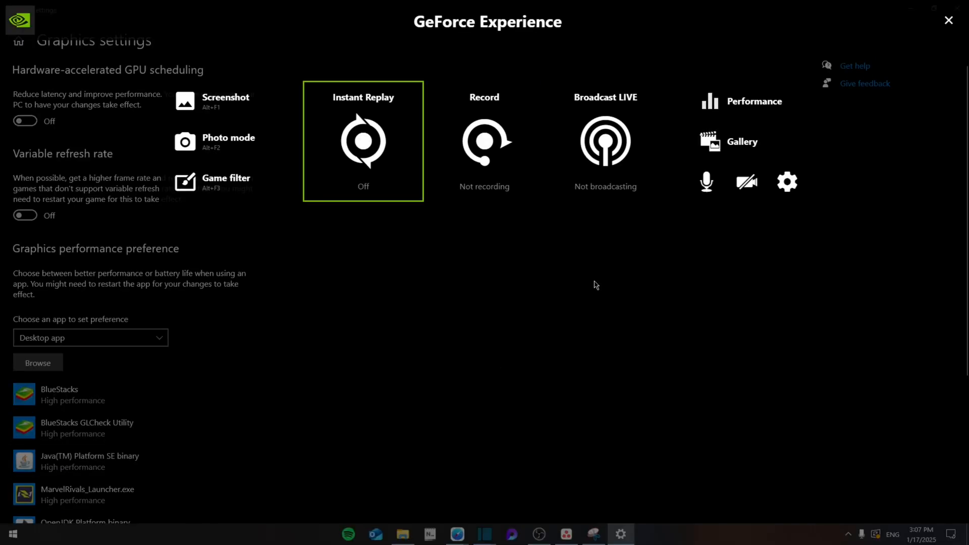
pyautogui.moveTo(474, 321)
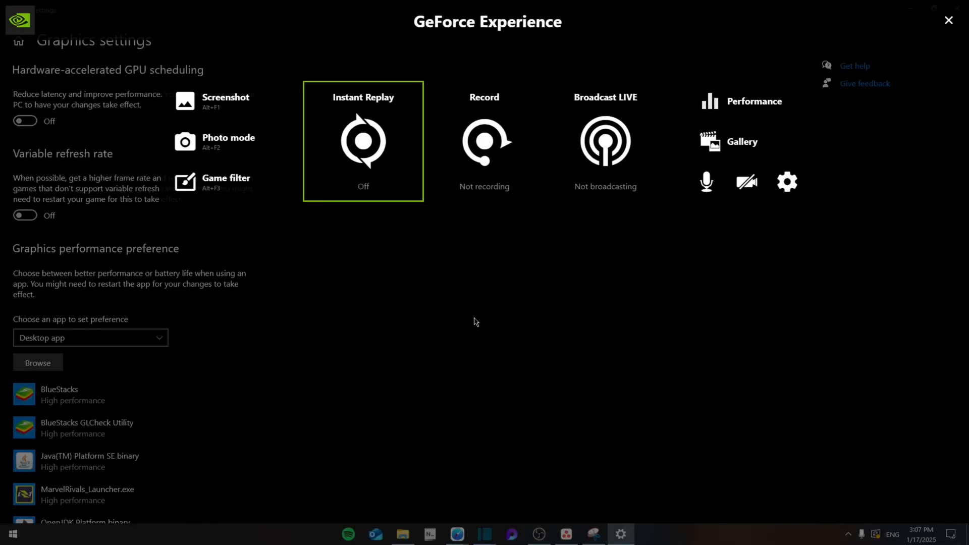